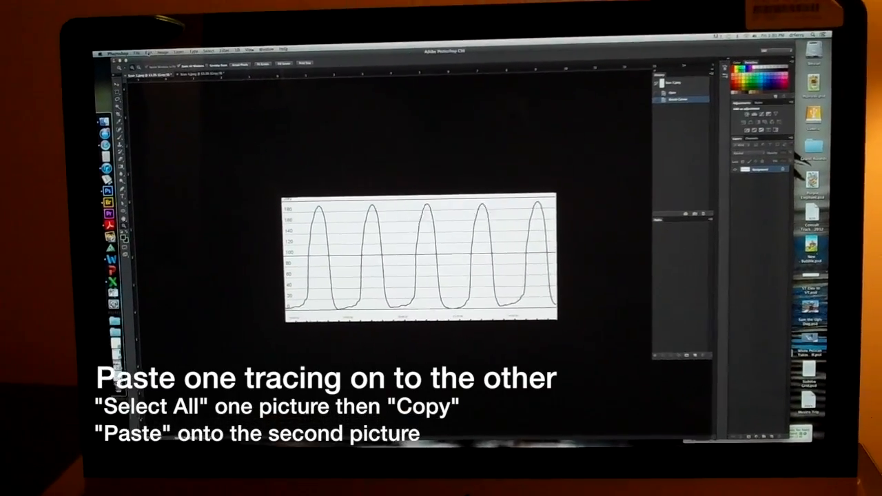
# Step: Paste the copied pressure tracing onto the other scan as a new layer
pyautogui.click(207, 112)
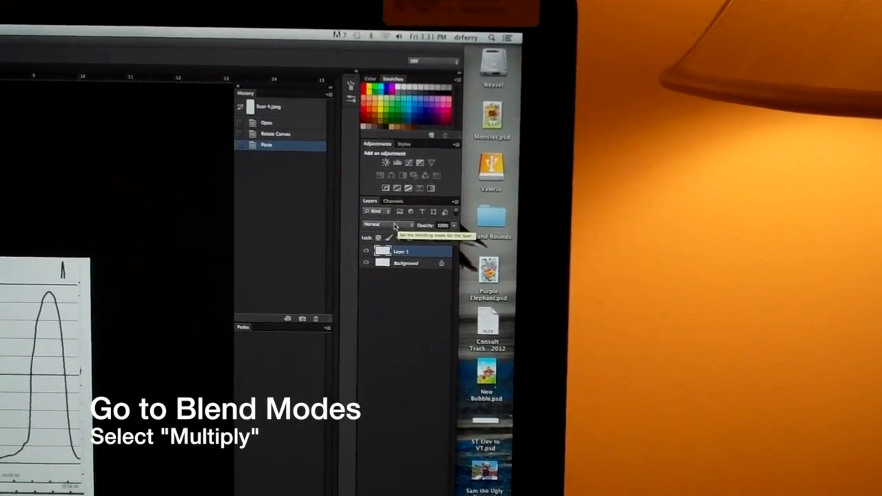
# Step: Set Layer 1's blending mode to Multiply so both tracings show
pyautogui.click(383, 225)
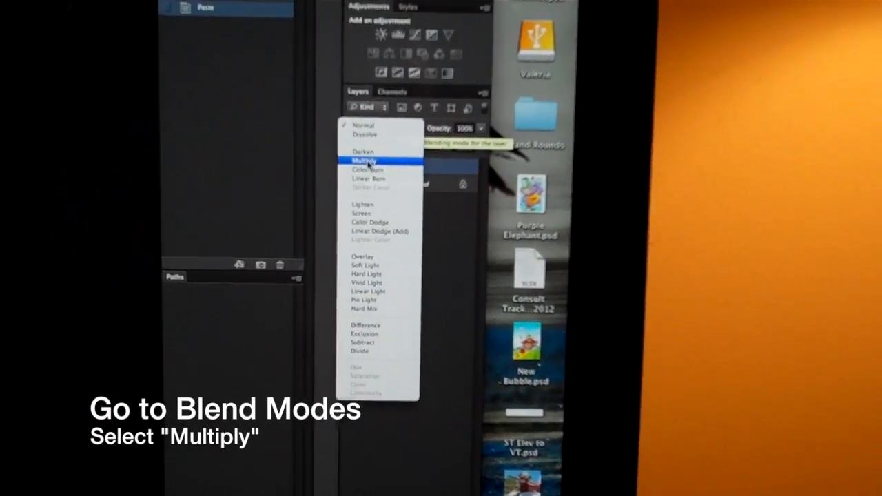
pyautogui.click(365, 161)
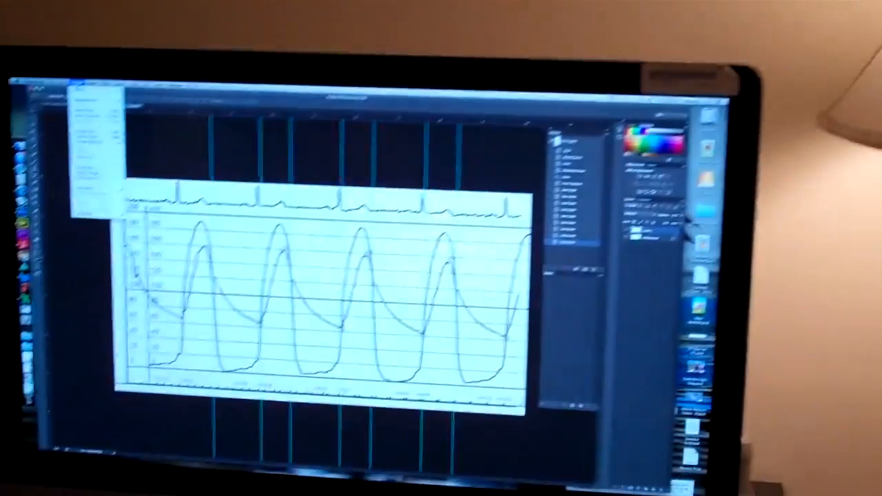
# Step: Set a custom measurement scale with a logical length of 9.8 cm
pyautogui.click(229, 91)
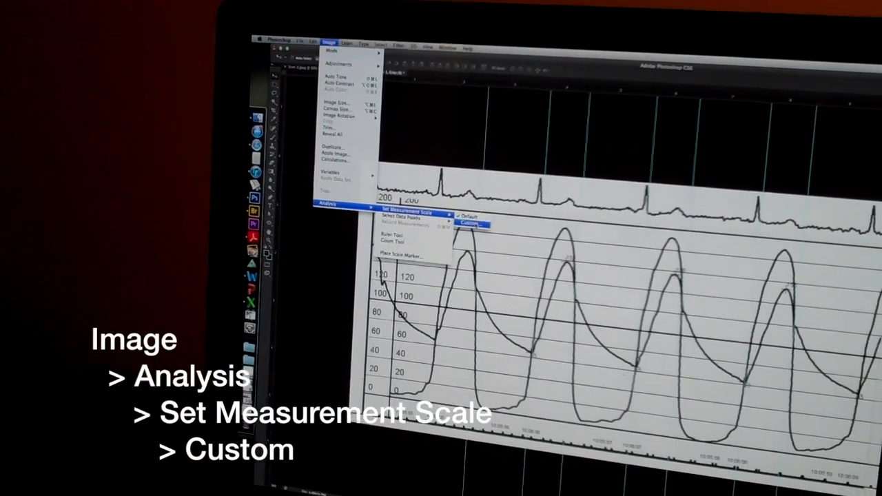
pyautogui.click(473, 223)
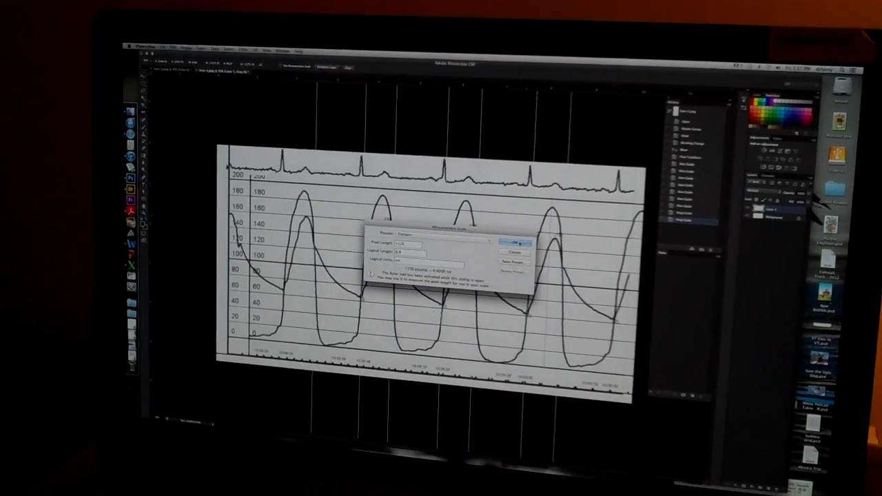
pyautogui.click(516, 243)
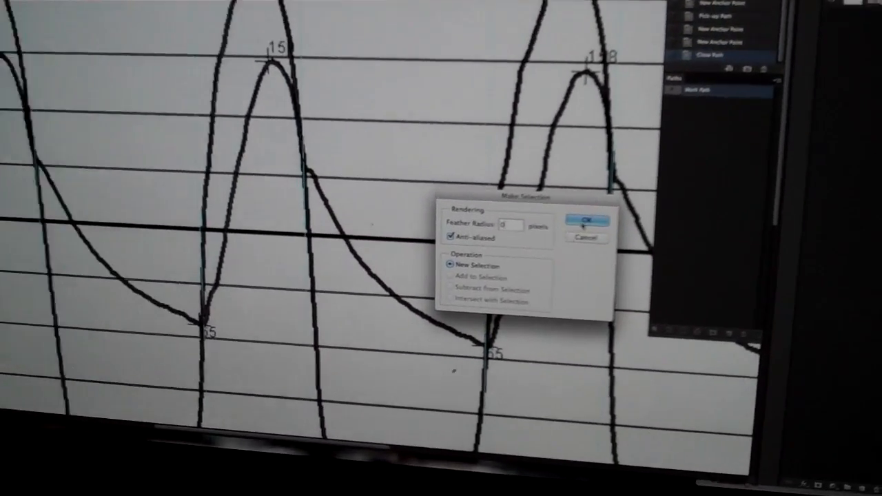
# Step: Confirm Make Selection with feather 0, anti-aliased, as a new selection
pyautogui.click(585, 220)
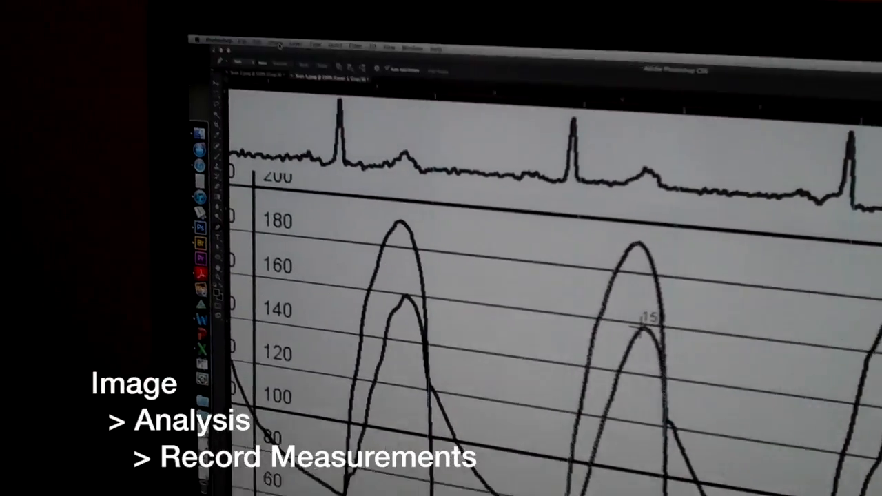
# Step: Open the Image menu to reach Analysis > Record Measurements
pyautogui.click(361, 150)
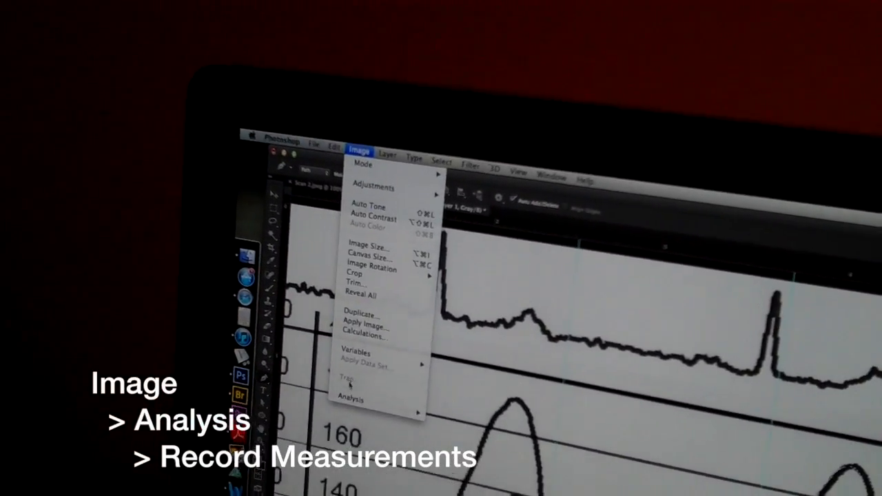